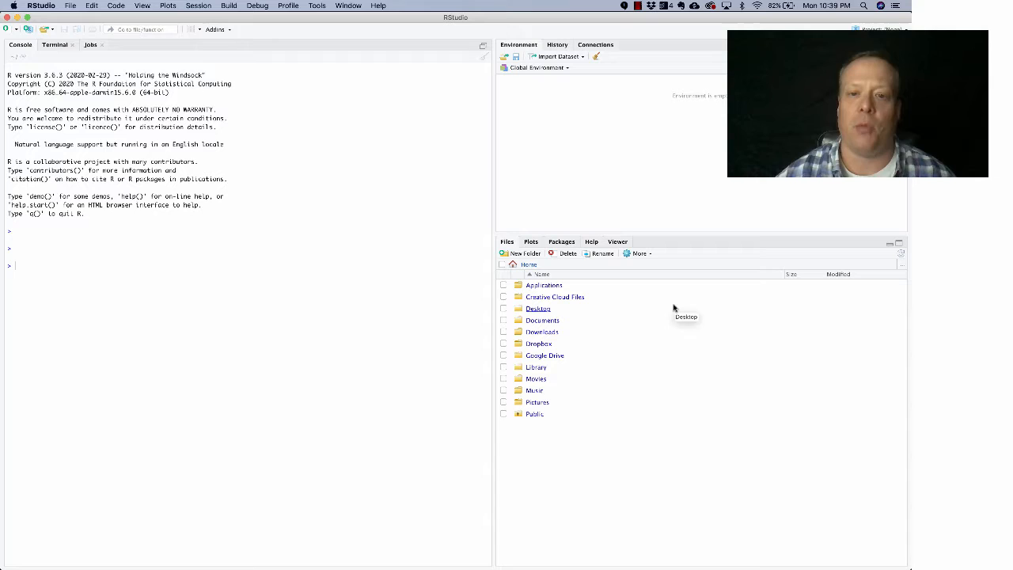
{"action": "mouse_move", "coordinate": [674, 307]}
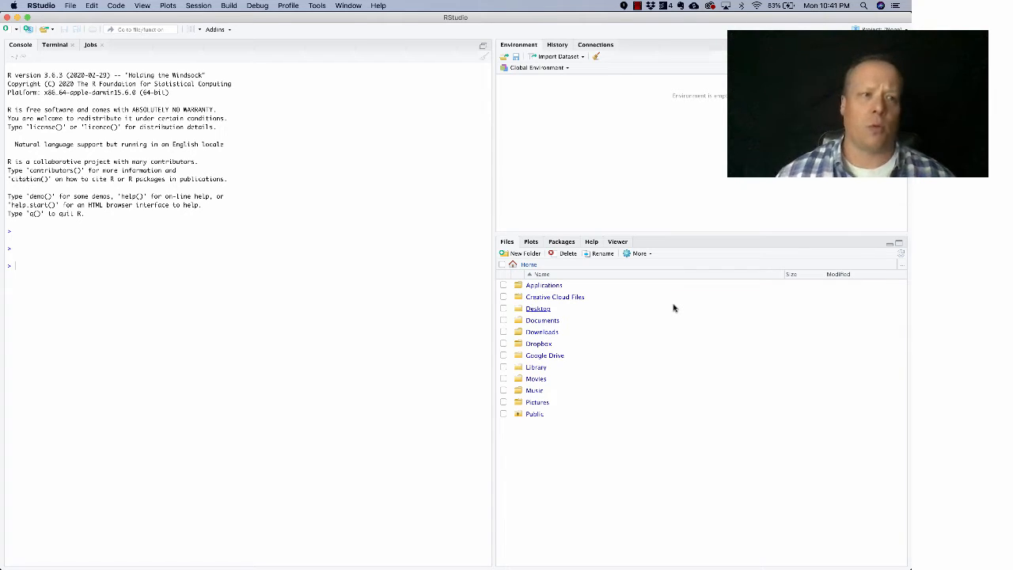
{"action": "mouse_move", "coordinate": [246, 281]}
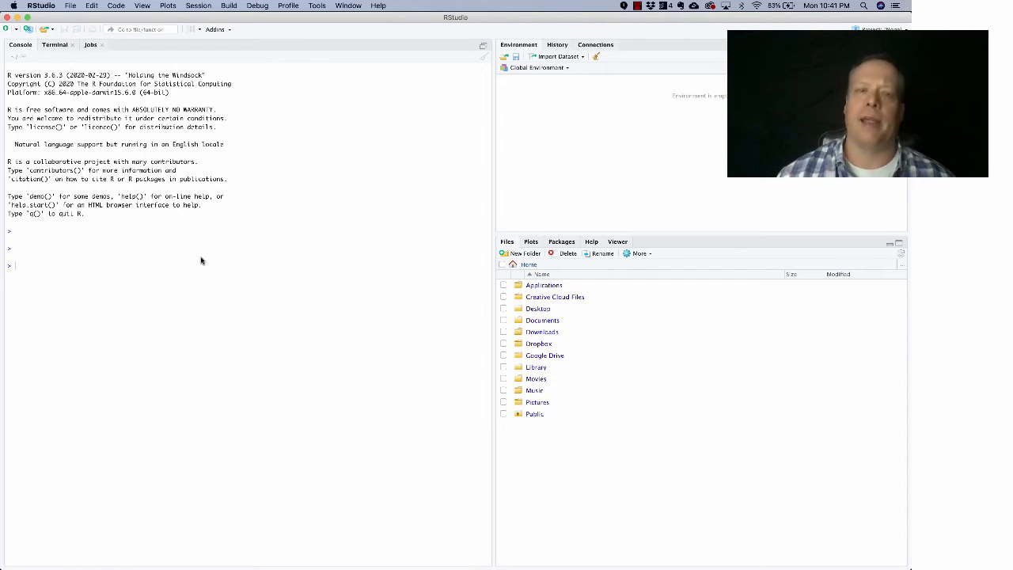
{"action": "mouse_move", "coordinate": [271, 258]}
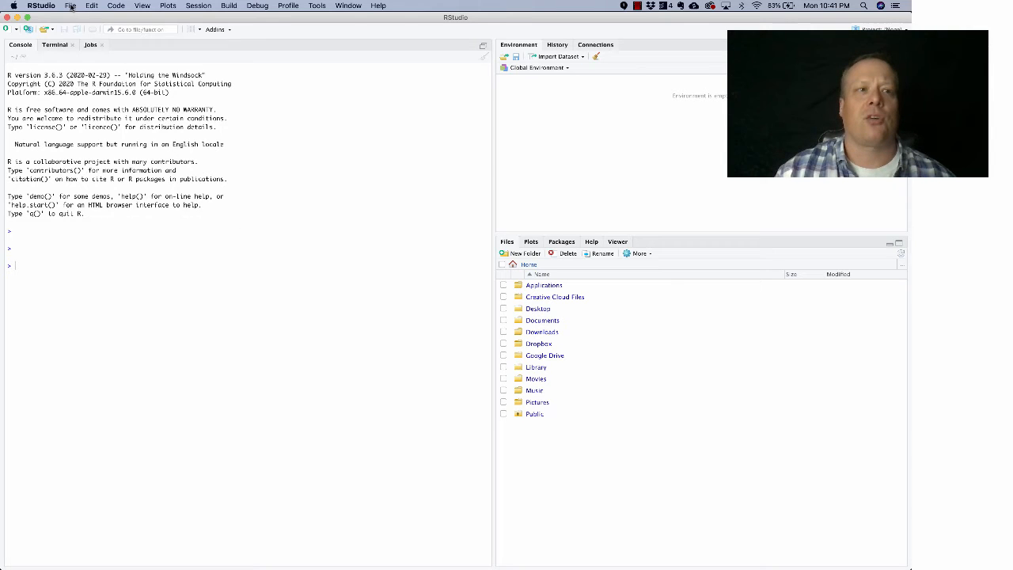
Create a new untitled R script from the File menu's New File options
{"action": "left_click", "coordinate": [71, 7]}
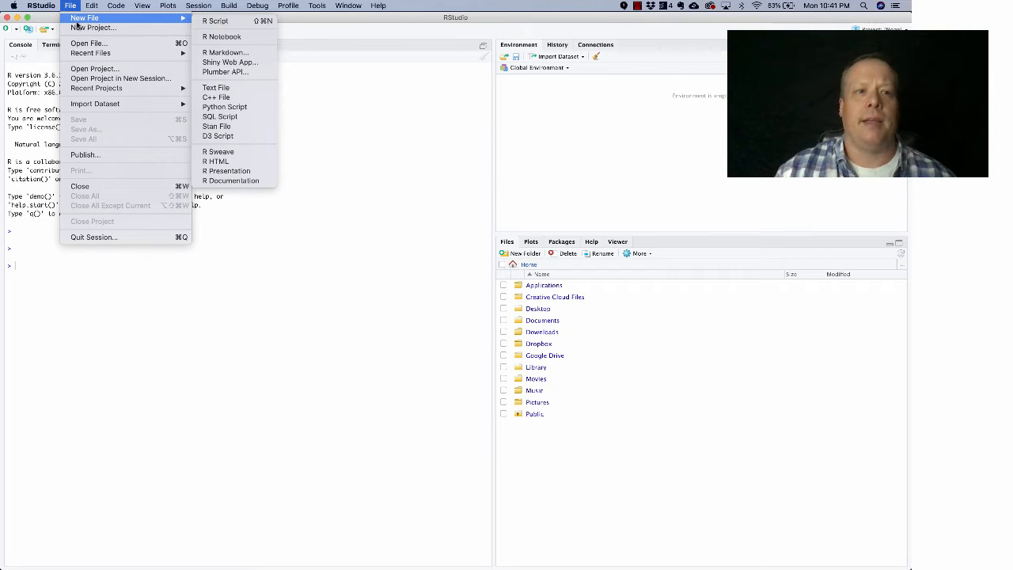
{"action": "mouse_move", "coordinate": [225, 22]}
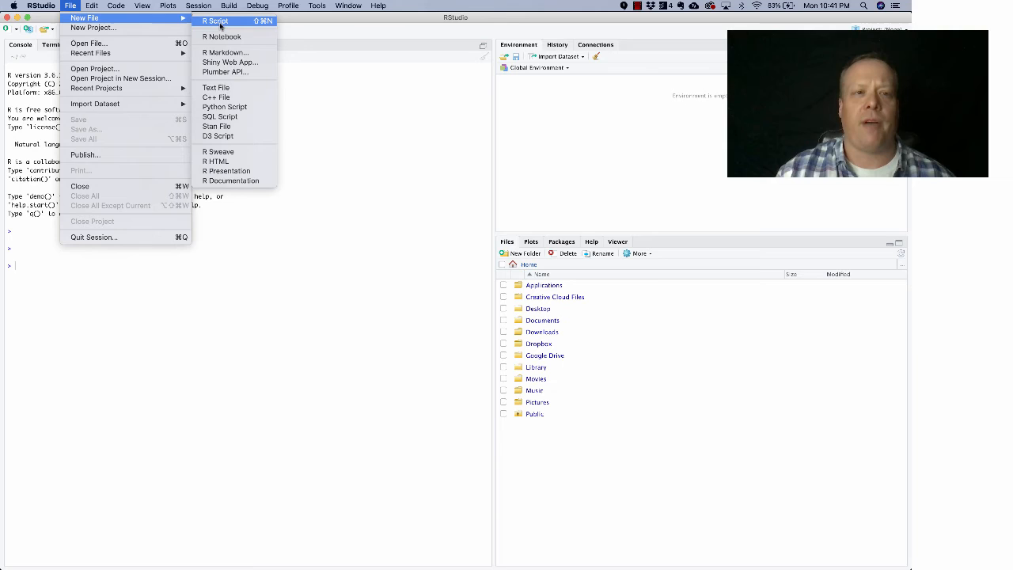
{"action": "left_click", "coordinate": [219, 20]}
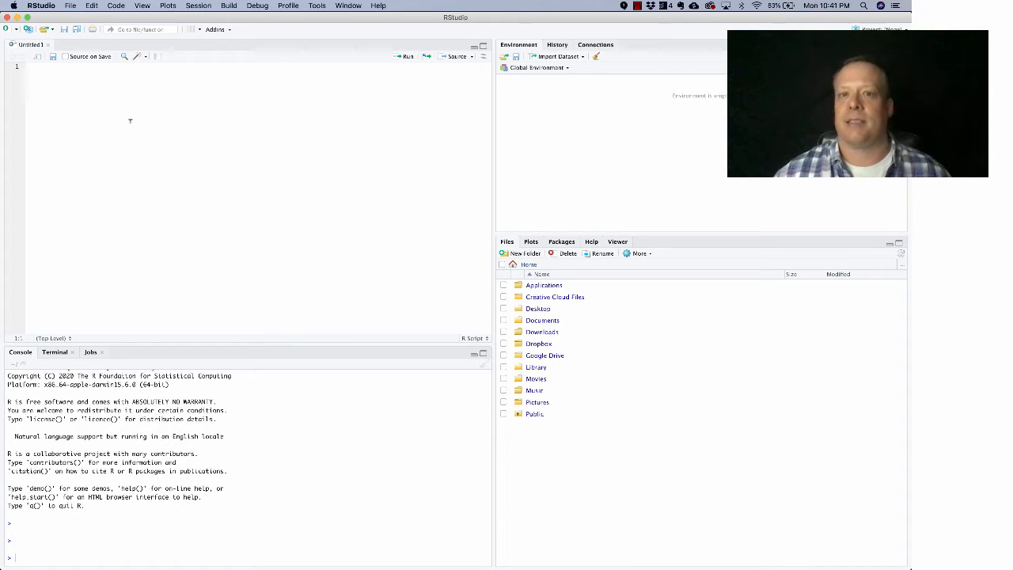
{"action": "mouse_move", "coordinate": [429, 158]}
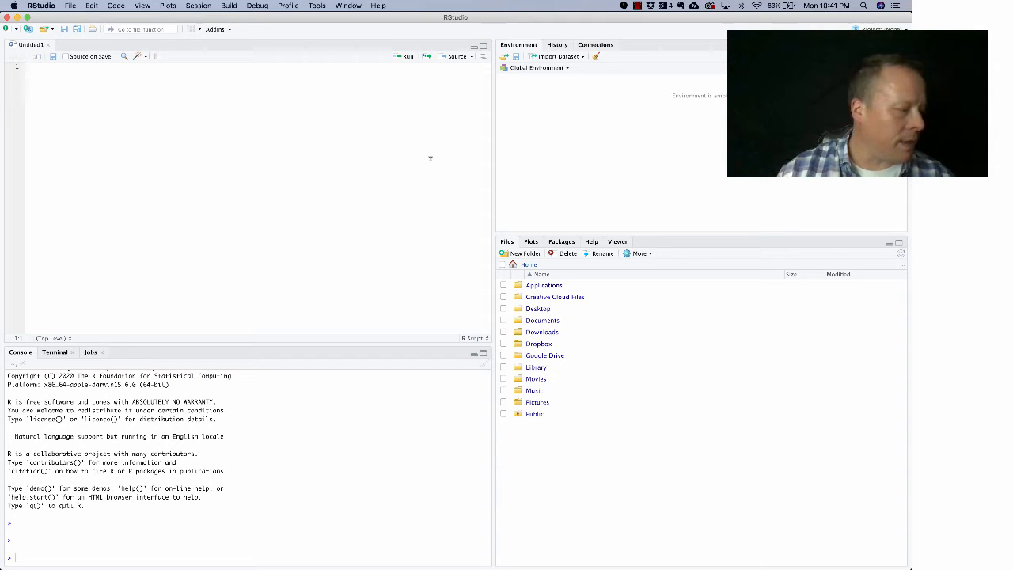
{"action": "mouse_move", "coordinate": [595, 135]}
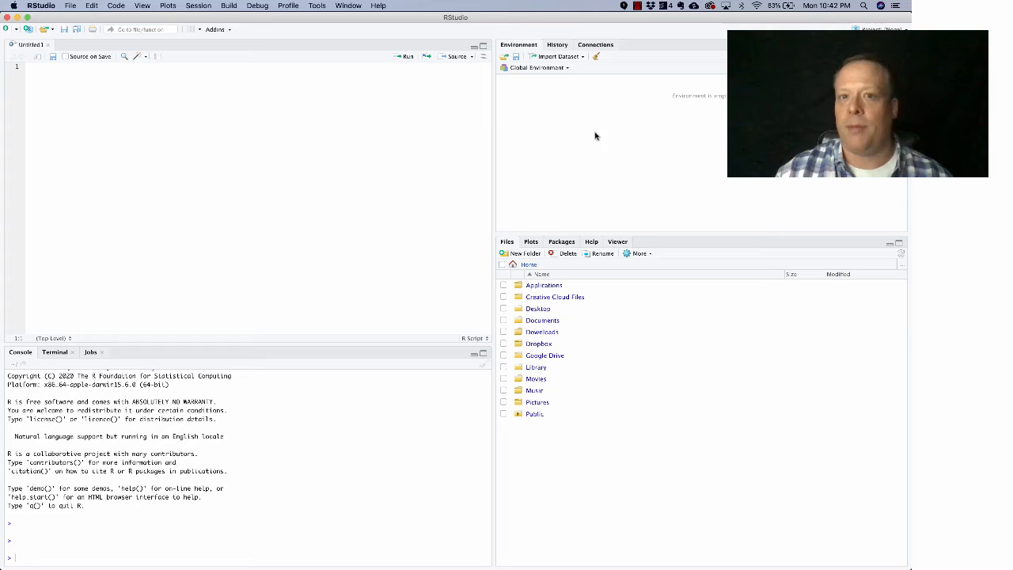
{"action": "mouse_move", "coordinate": [622, 162]}
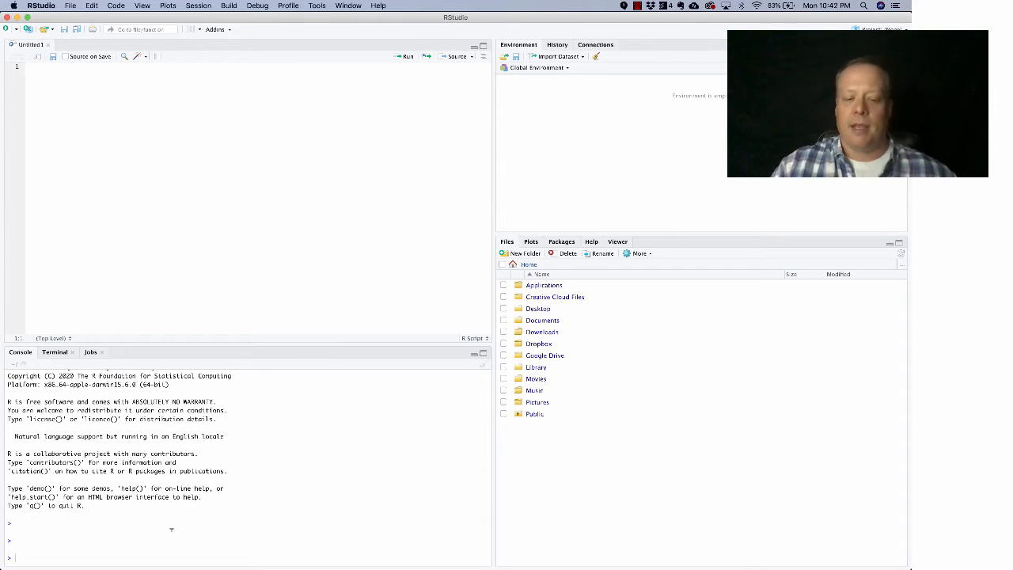
Run x <- 10 in the console so x appears in the Environment
{"action": "type", "text": "x <-"}
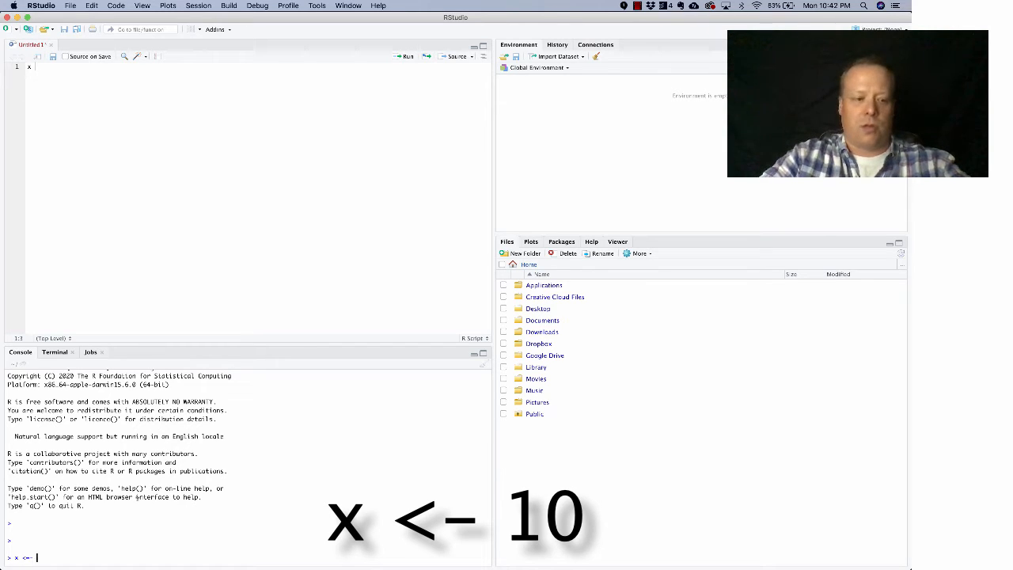
{"action": "type", "text": "1"}
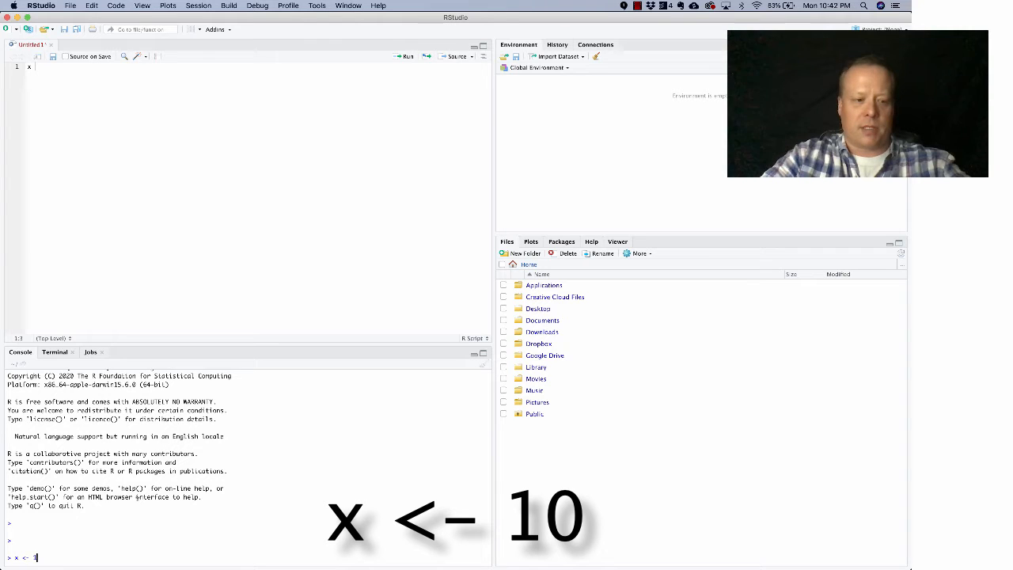
{"action": "key", "text": "Return"}
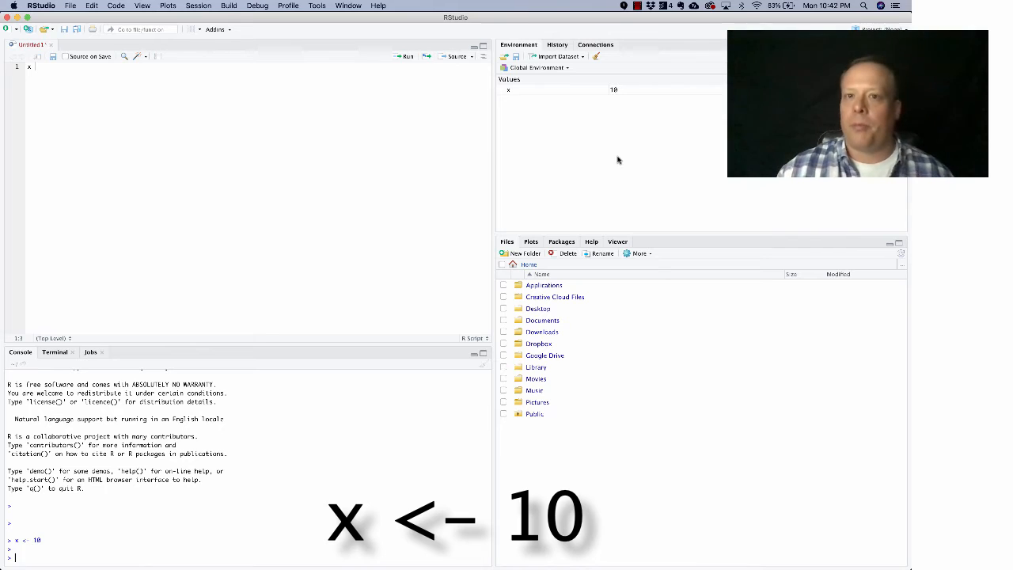
{"action": "mouse_move", "coordinate": [502, 151]}
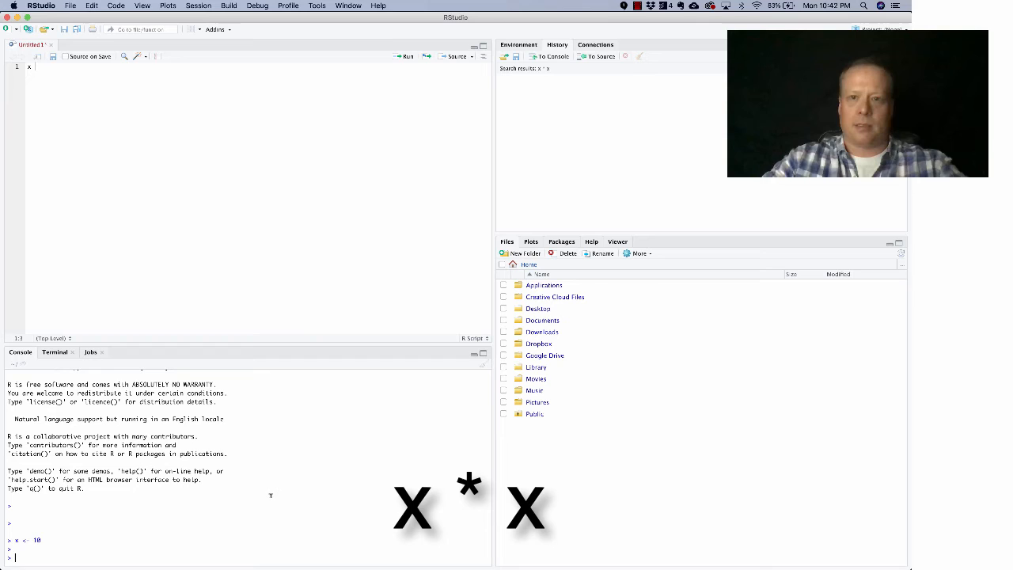
Evaluate x * x in the console, giving 100
{"action": "type", "text": "x"}
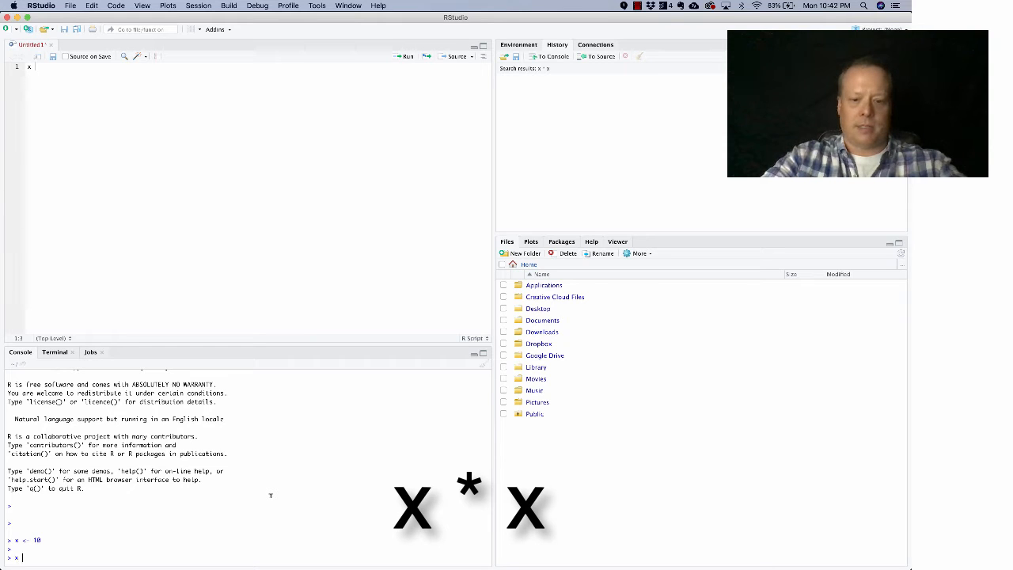
{"action": "type", "text": "* x"}
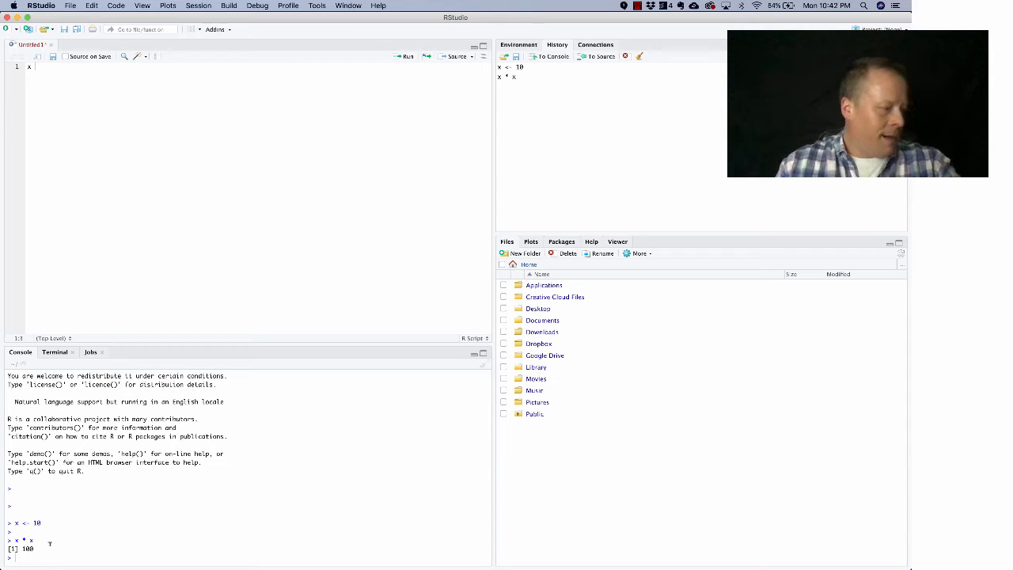
{"action": "mouse_move", "coordinate": [606, 140]}
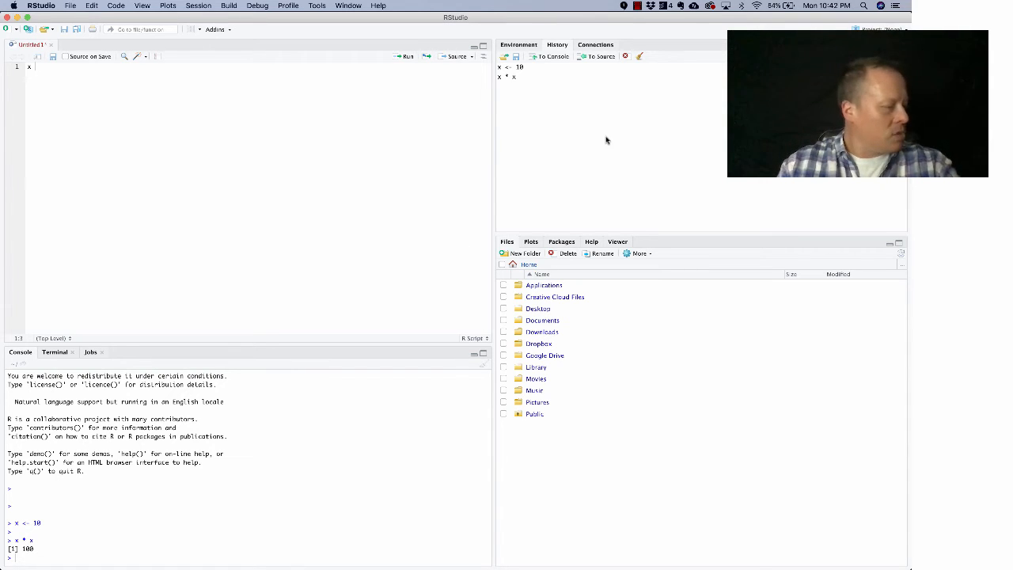
{"action": "mouse_move", "coordinate": [561, 368]}
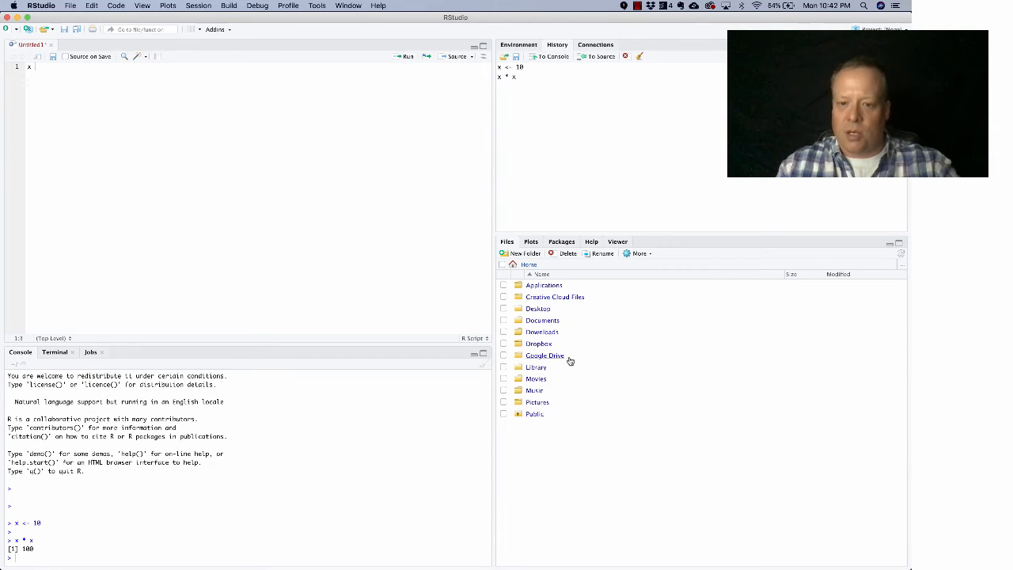
{"action": "mouse_move", "coordinate": [606, 329]}
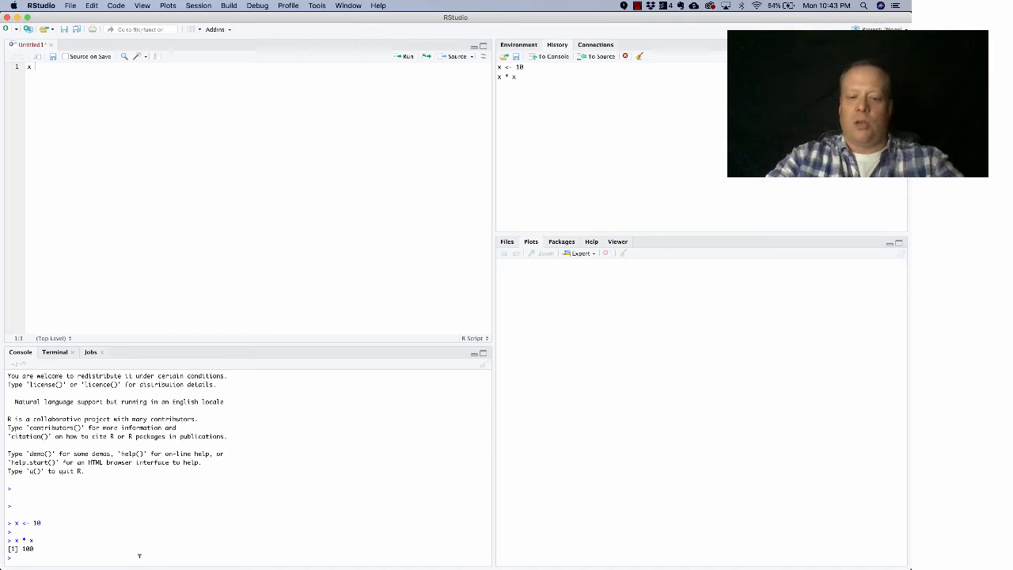
Draw a scatter plot of 1:10 against 1:10 with plot(1:10, 1:10)
{"action": "type", "text": "plot("}
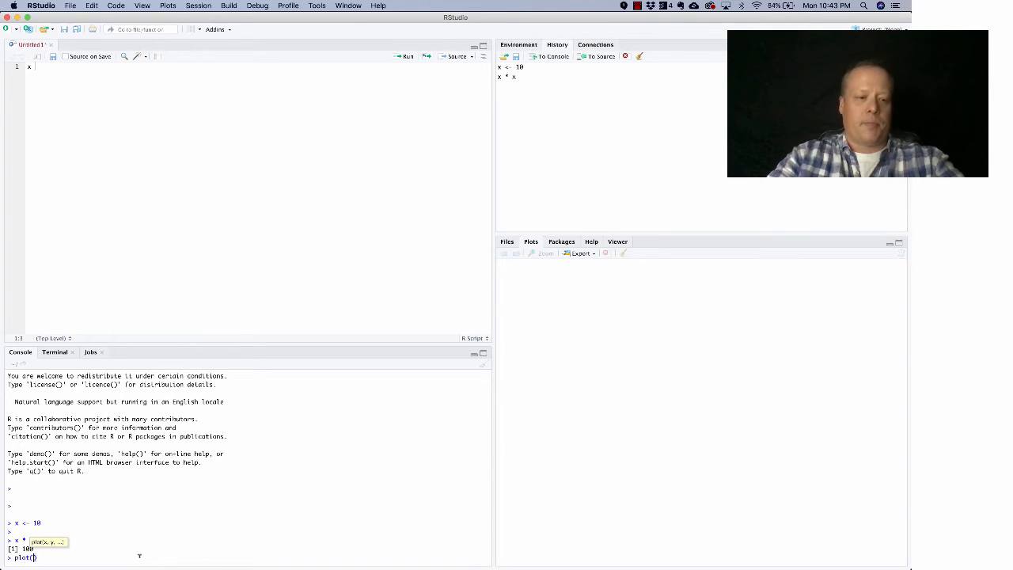
{"action": "type", "text": "1:10, 1:10"}
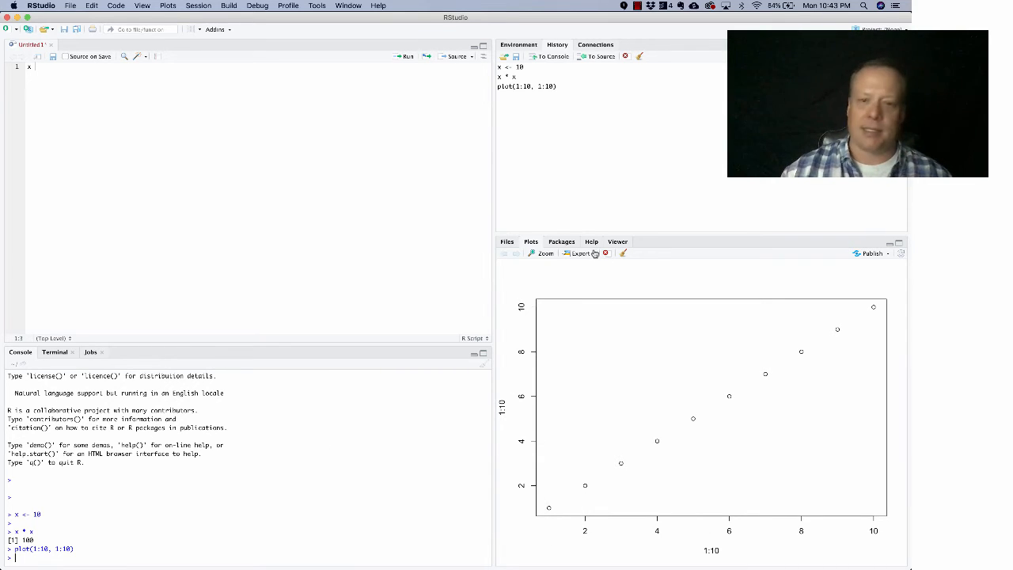
{"action": "left_click", "coordinate": [591, 241]}
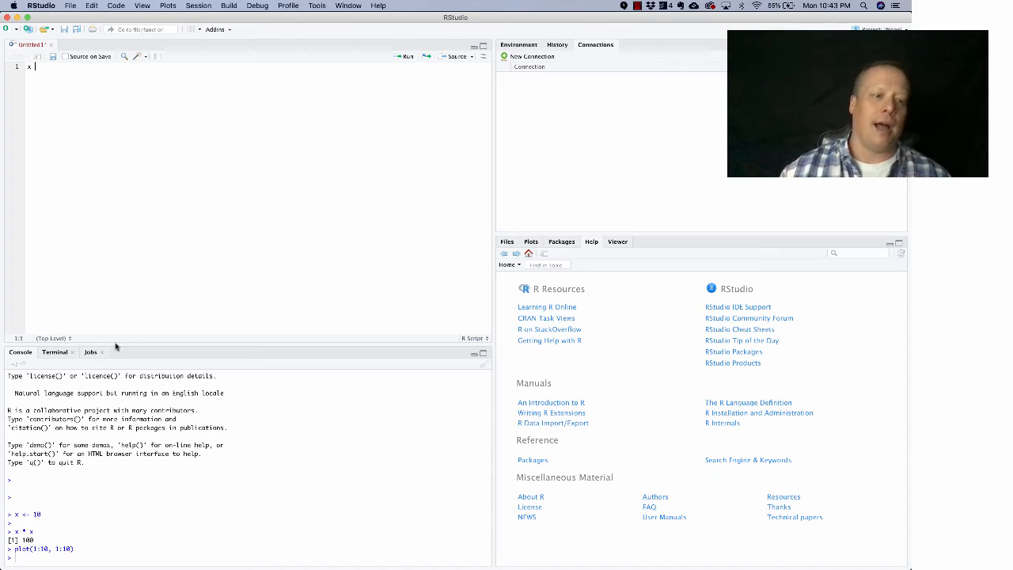
{"action": "left_click", "coordinate": [54, 352]}
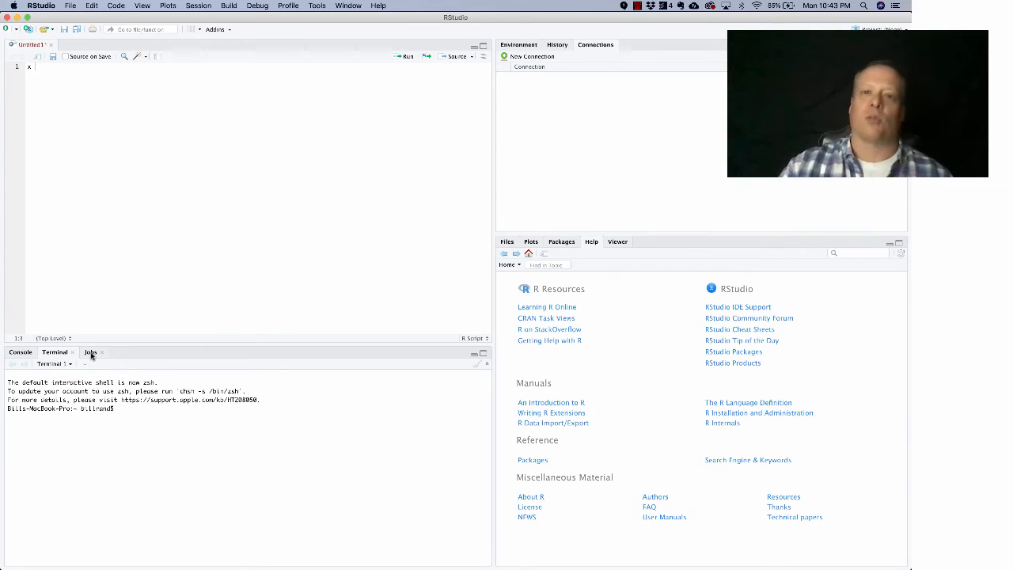
{"action": "left_click", "coordinate": [90, 352]}
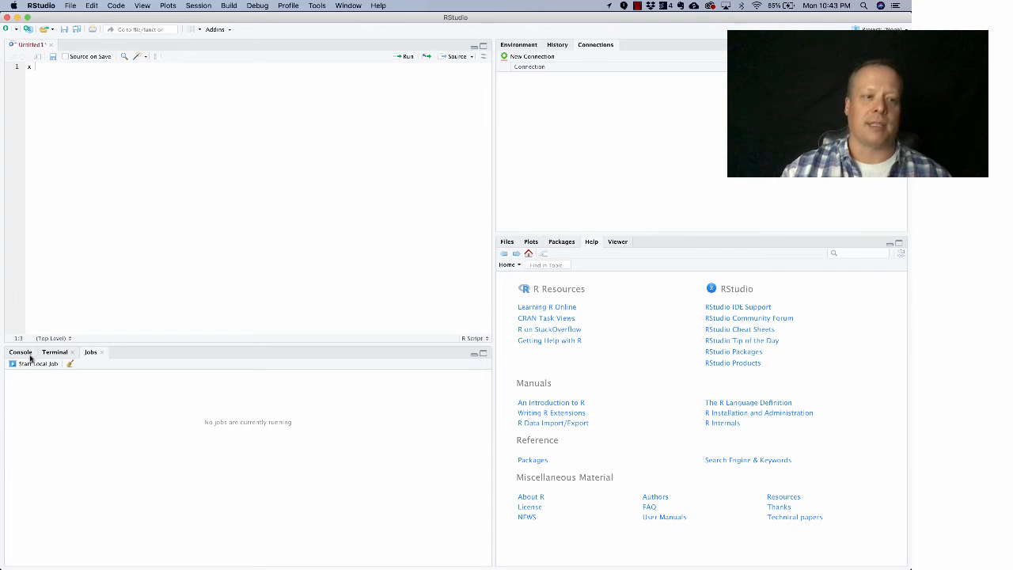
{"action": "left_click", "coordinate": [19, 353]}
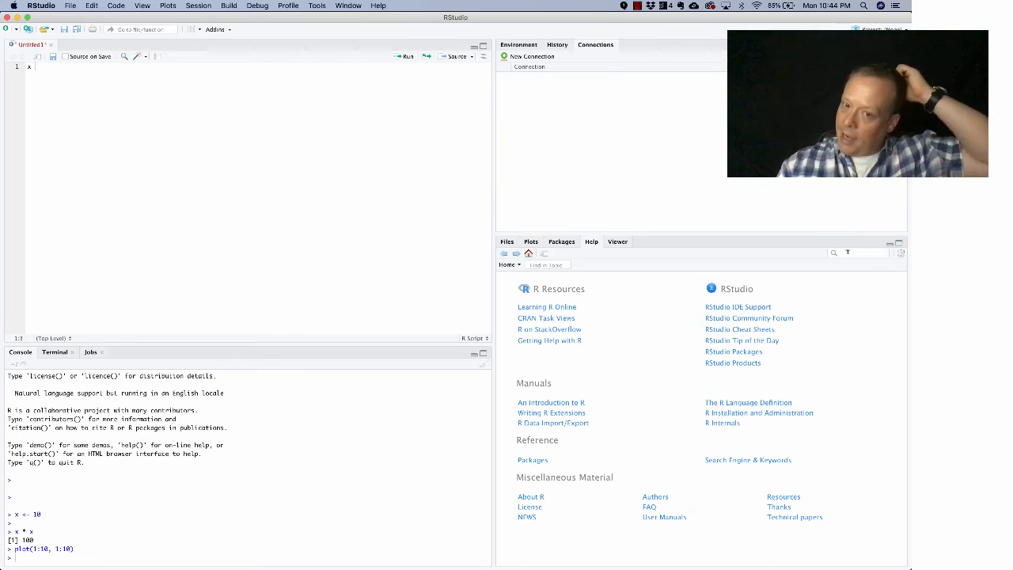
Search Help for 'working directory' and open the base::getwd page
{"action": "type", "text": "work"}
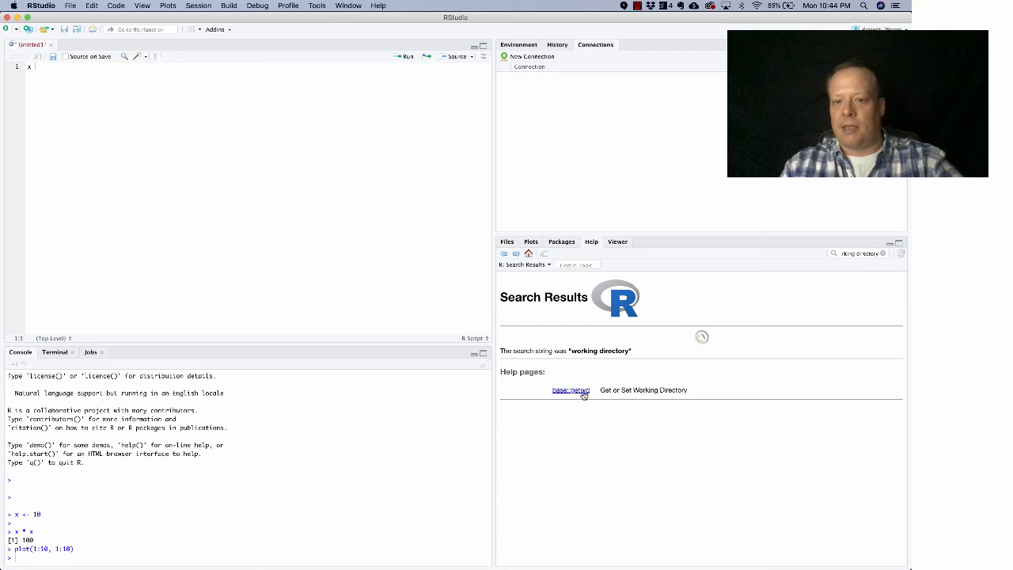
{"action": "left_click", "coordinate": [567, 390]}
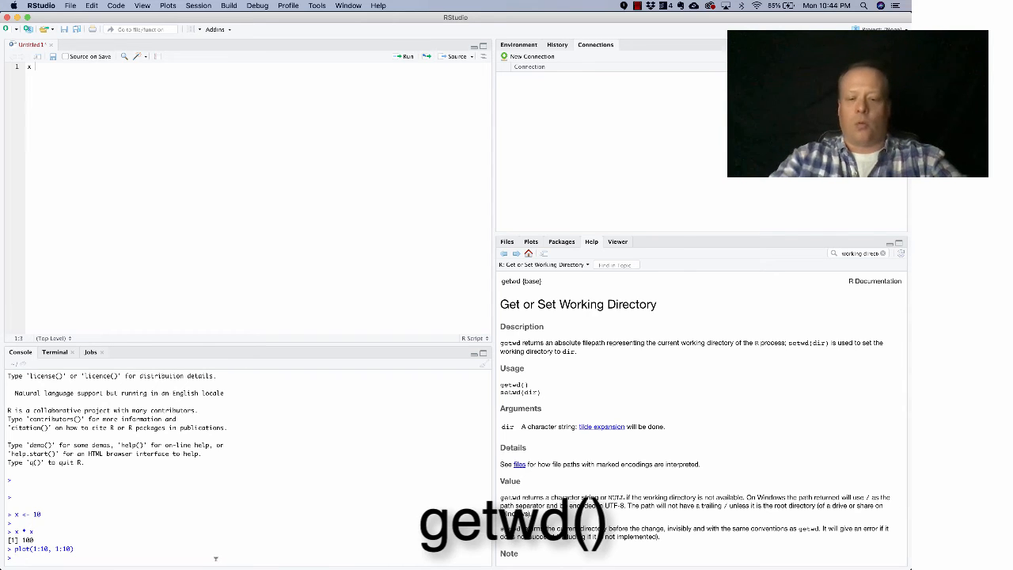
Check getwd(), then setwd() to the Google Drive classes/AI folder
{"action": "type", "text": "getwd()"}
{"action": "type", "text": "setwd(/Users/billrand/"}
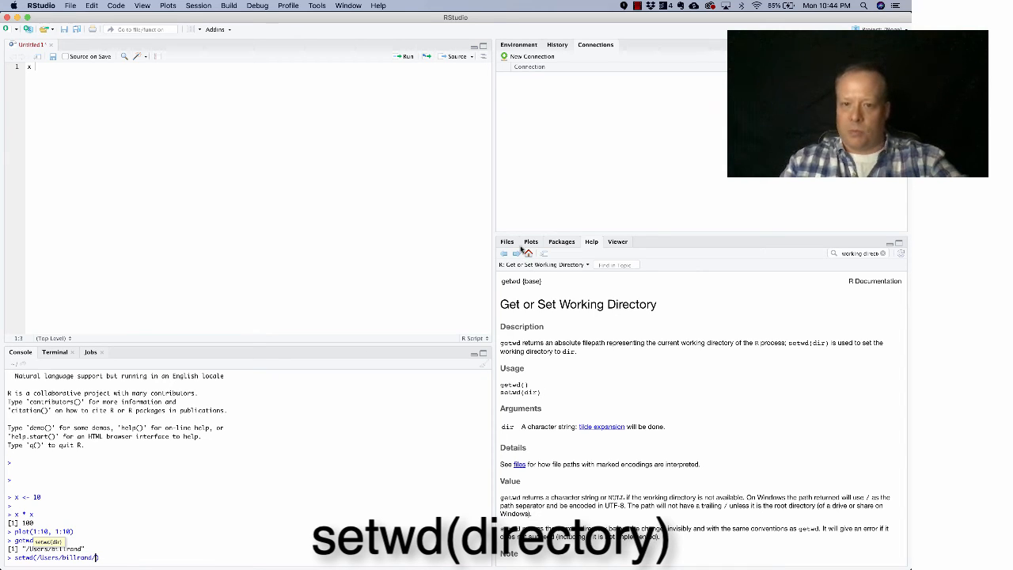
{"action": "left_click", "coordinate": [506, 242]}
{"action": "type", "text": "Google Drive/"}
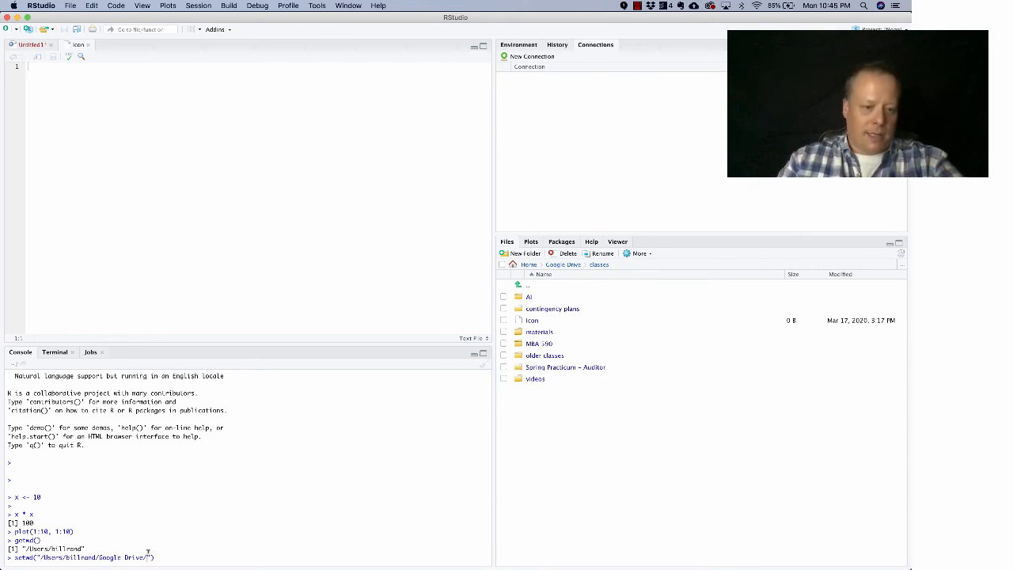
{"action": "type", "text": "classes/AI"}
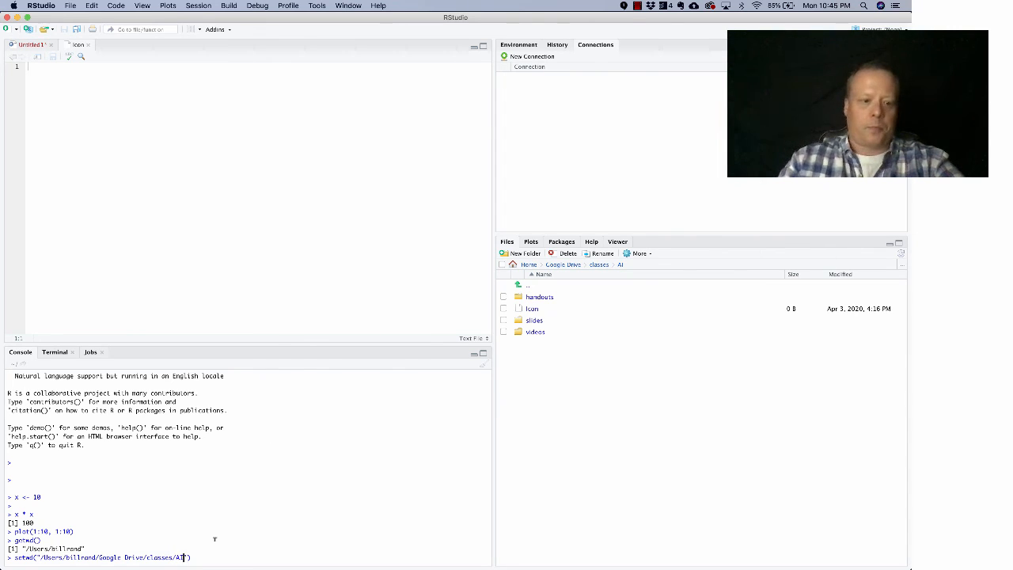
{"action": "key", "text": "Enter"}
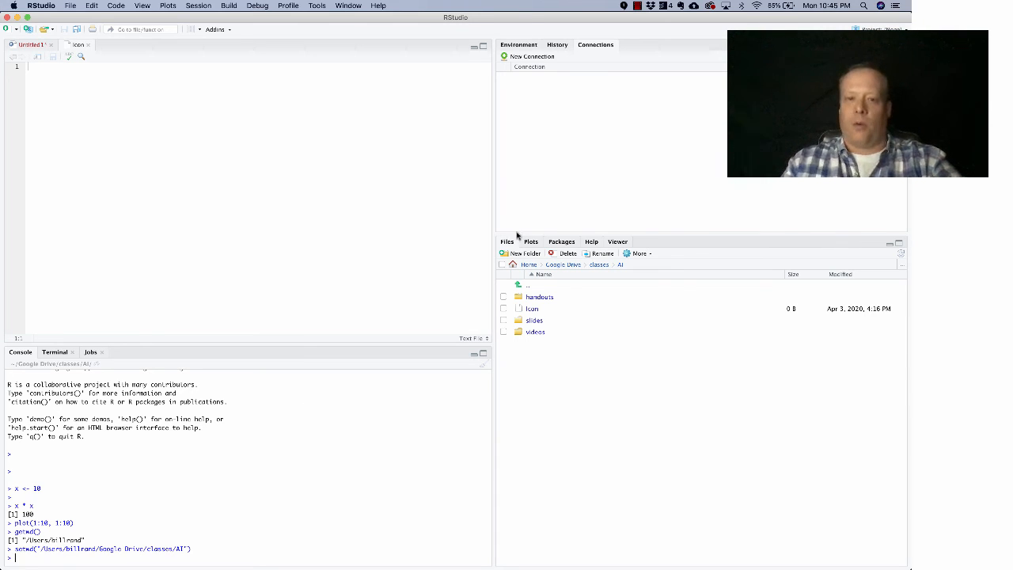
Export the 1:10 scatter plot as a PNG image named Rplot
{"action": "left_click", "coordinate": [530, 241]}
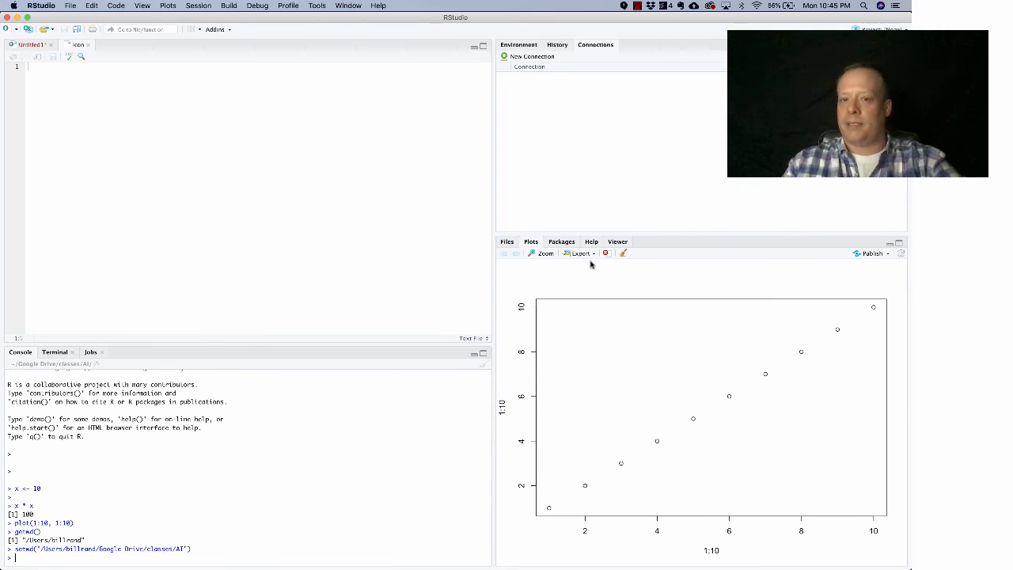
{"action": "left_click", "coordinate": [579, 253]}
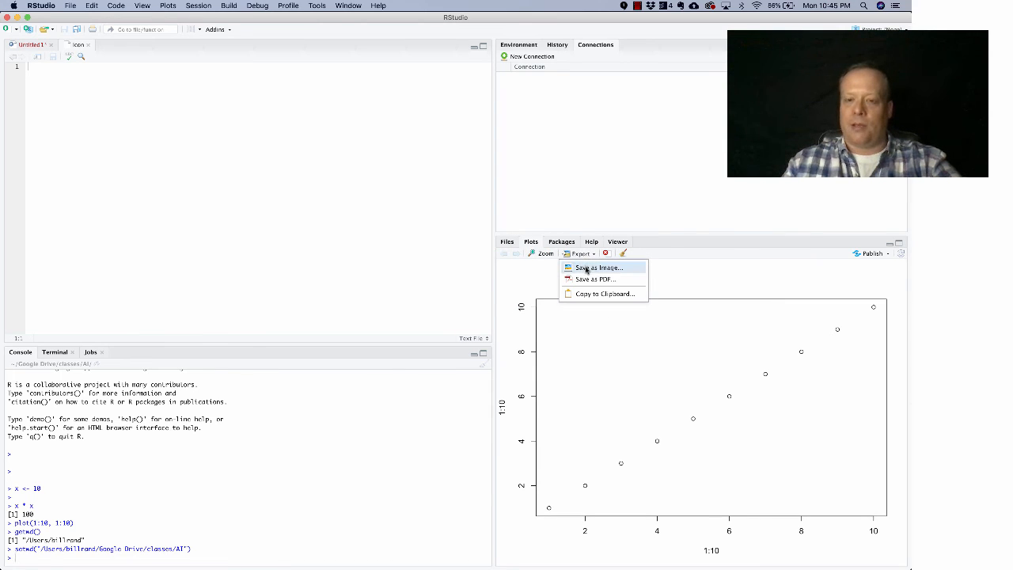
{"action": "left_click", "coordinate": [590, 267]}
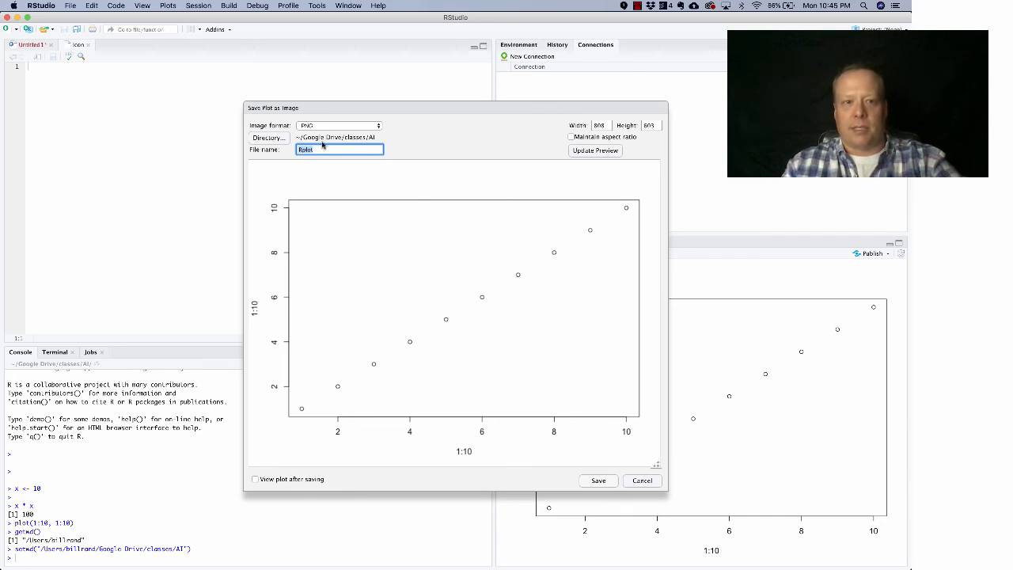
{"action": "left_click", "coordinate": [642, 480]}
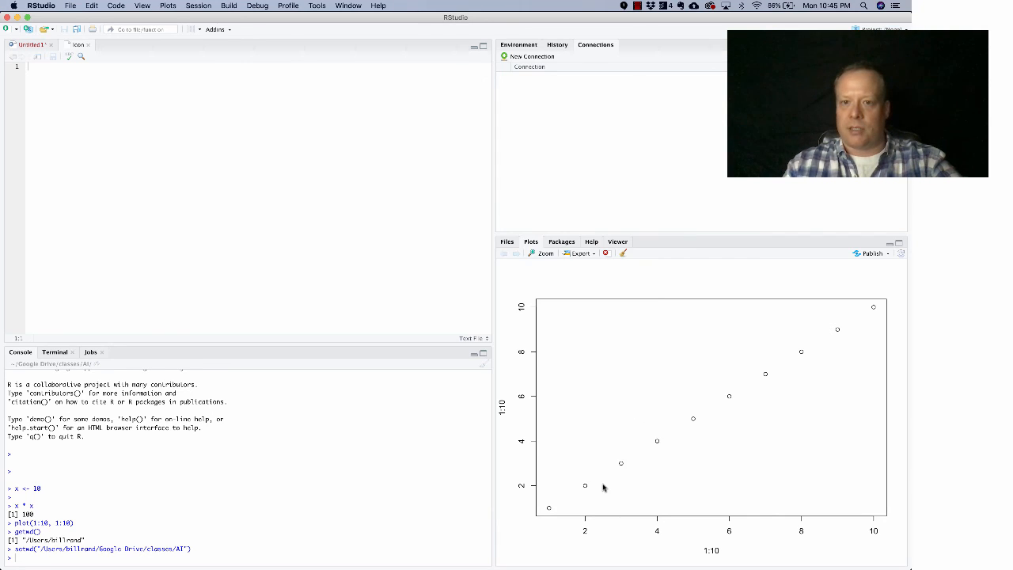
{"action": "mouse_move", "coordinate": [561, 370]}
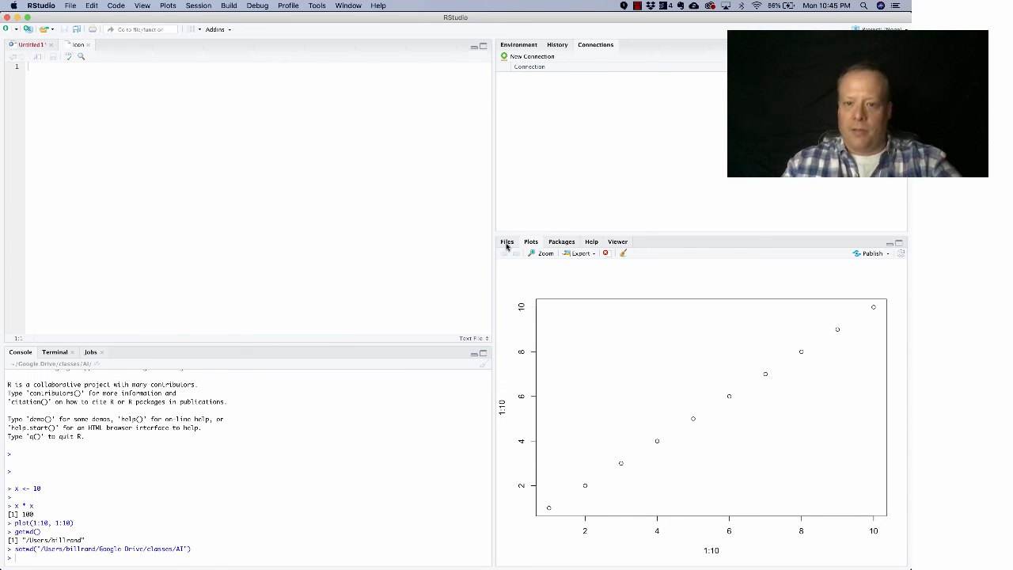
Confirm the 20 KB Rplot.png appears in the AI folder's Files listing
{"action": "left_click", "coordinate": [506, 241]}
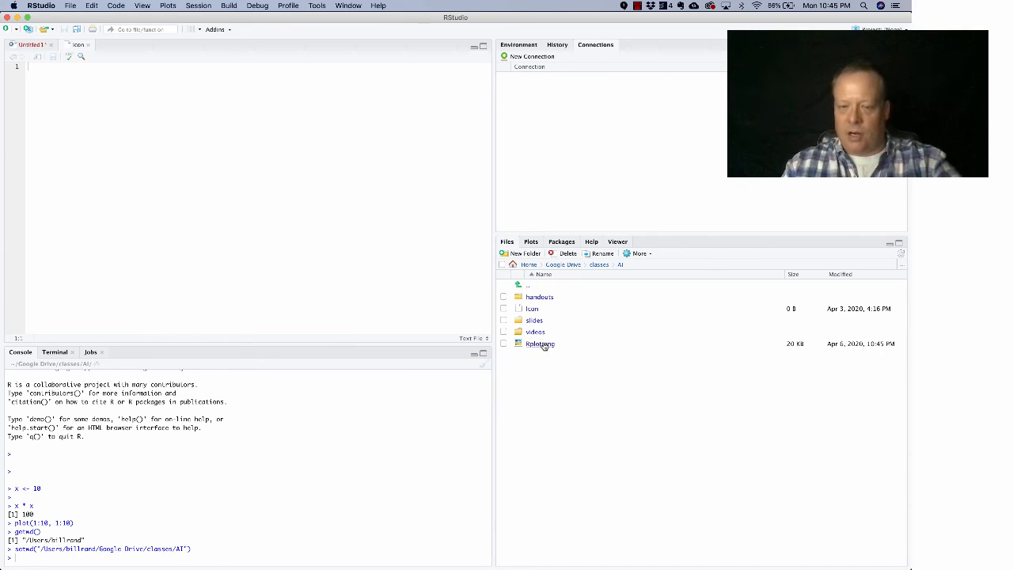
{"action": "mouse_move", "coordinate": [542, 345]}
{"action": "type", "text": "x"}
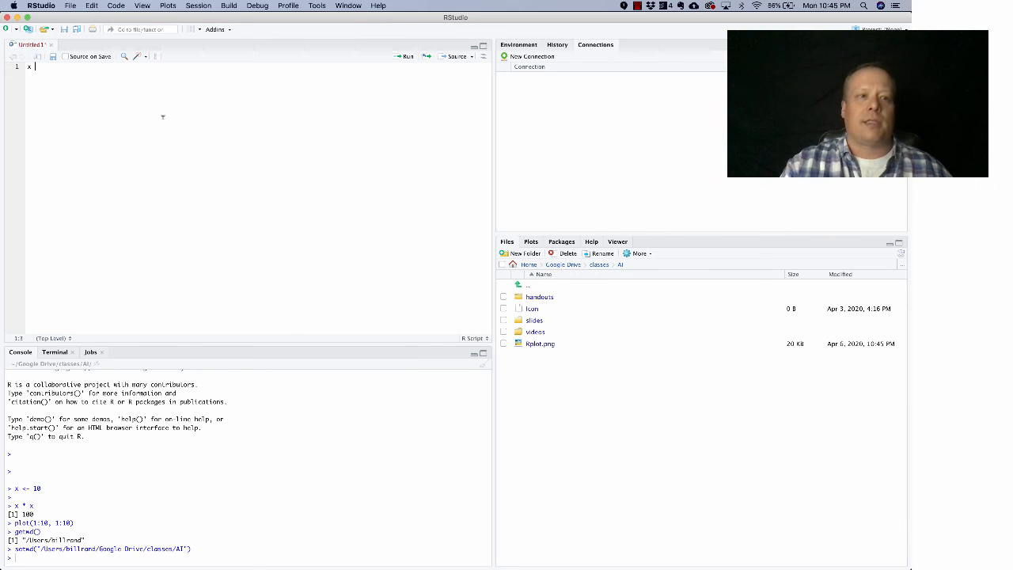
{"action": "mouse_move", "coordinate": [187, 144]}
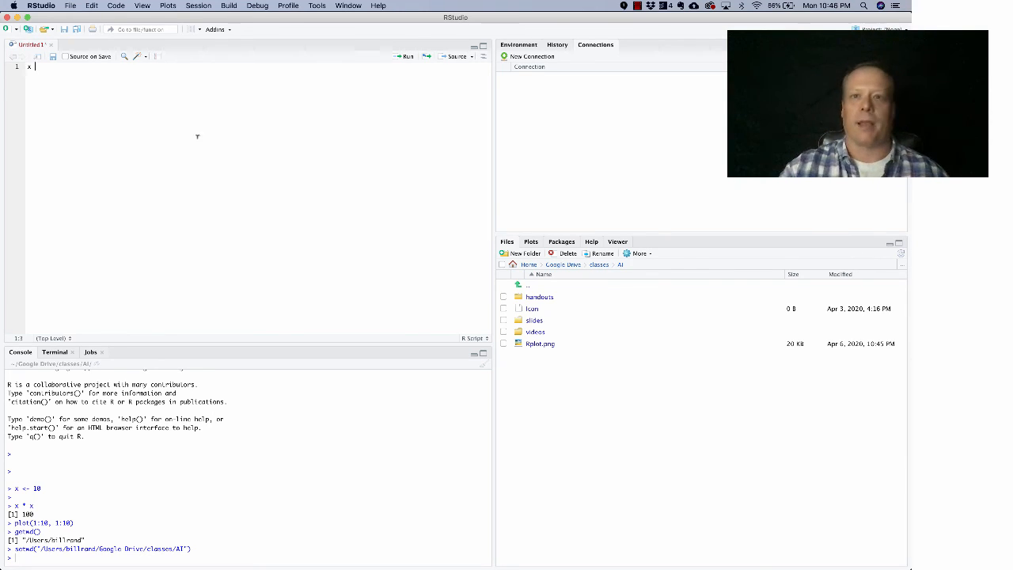
{"action": "left_click", "coordinate": [651, 6]}
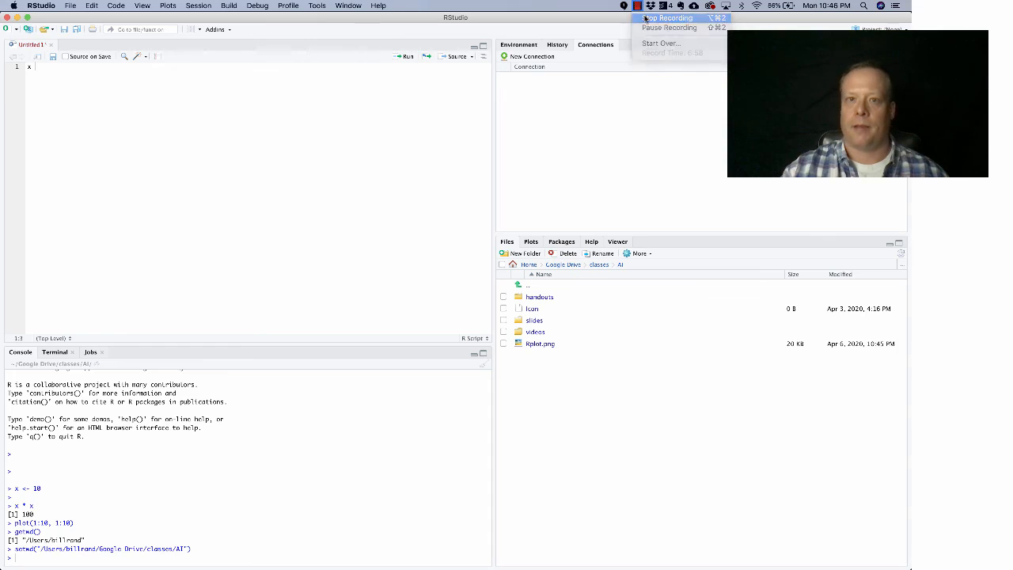